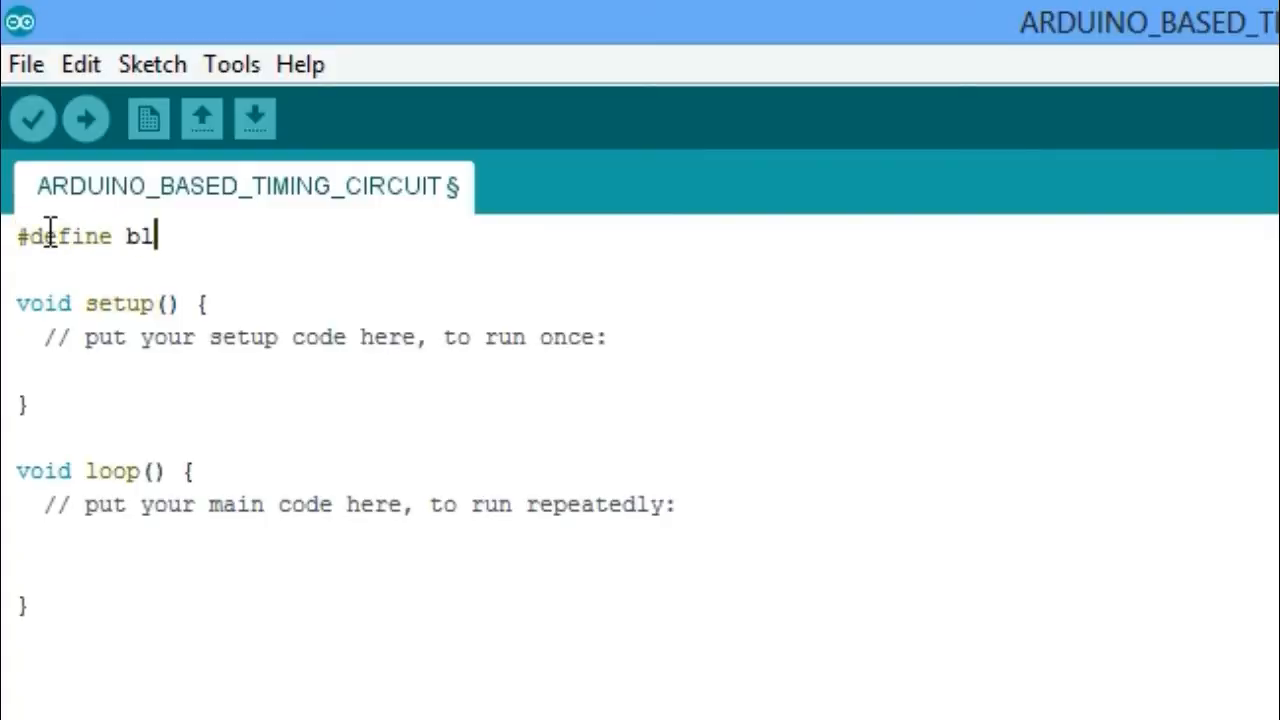
Define blue as pin 5 and white as pin 6 at the top of the sketch
{"action": "type", "text": "ue 5"}
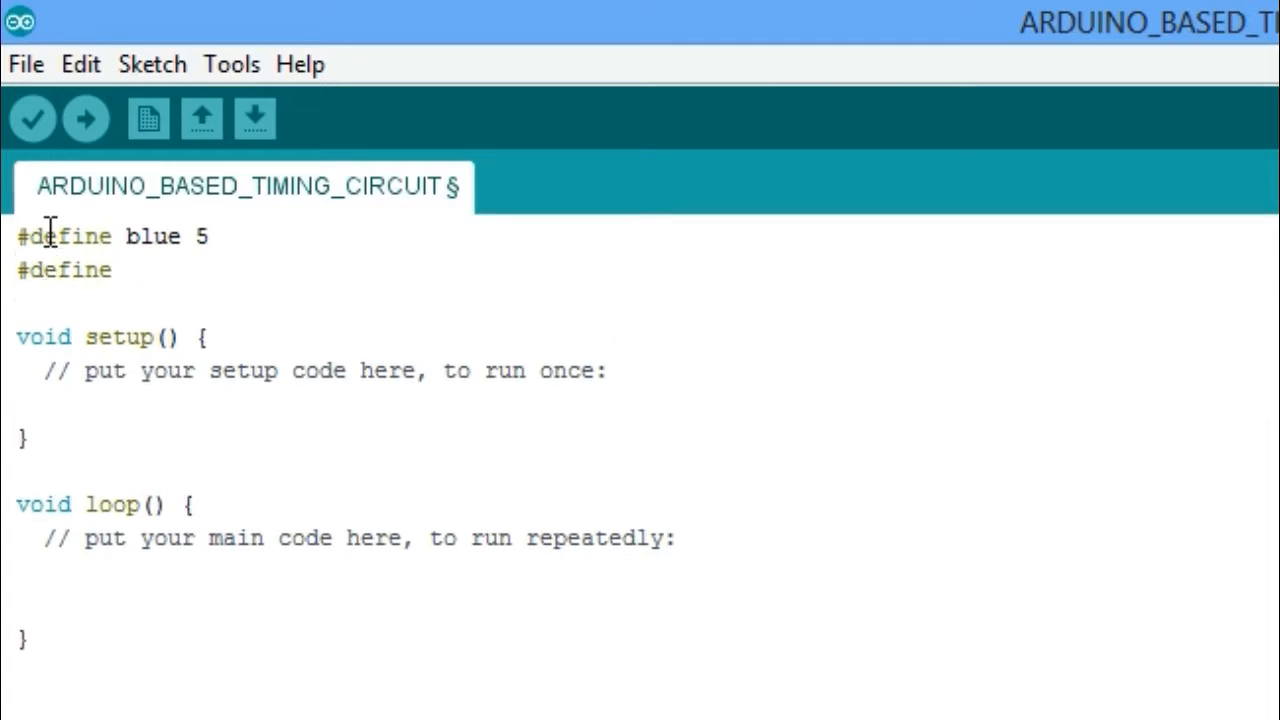
{"action": "type", "text": "white 6"}
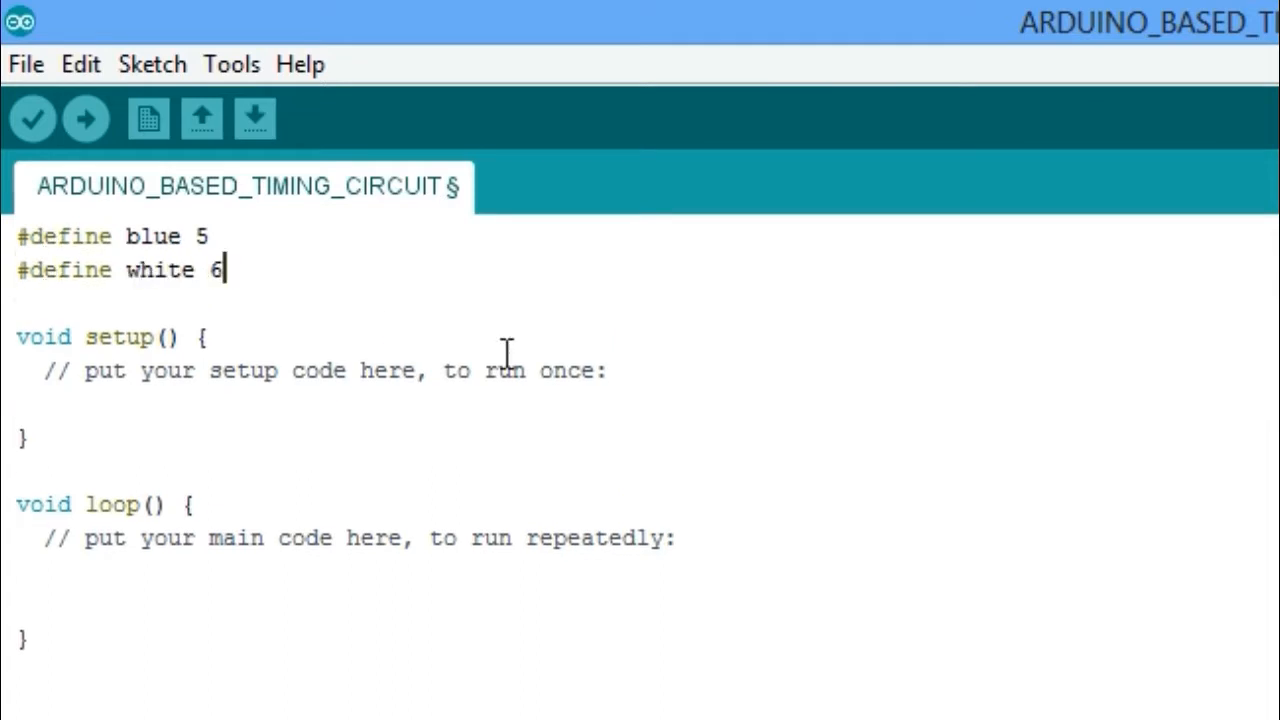
In setup, make blue an INPUT and white an OUTPUT, then begin digitalWrite(white, HIGH)
{"action": "type", "text": "pinMode ("}
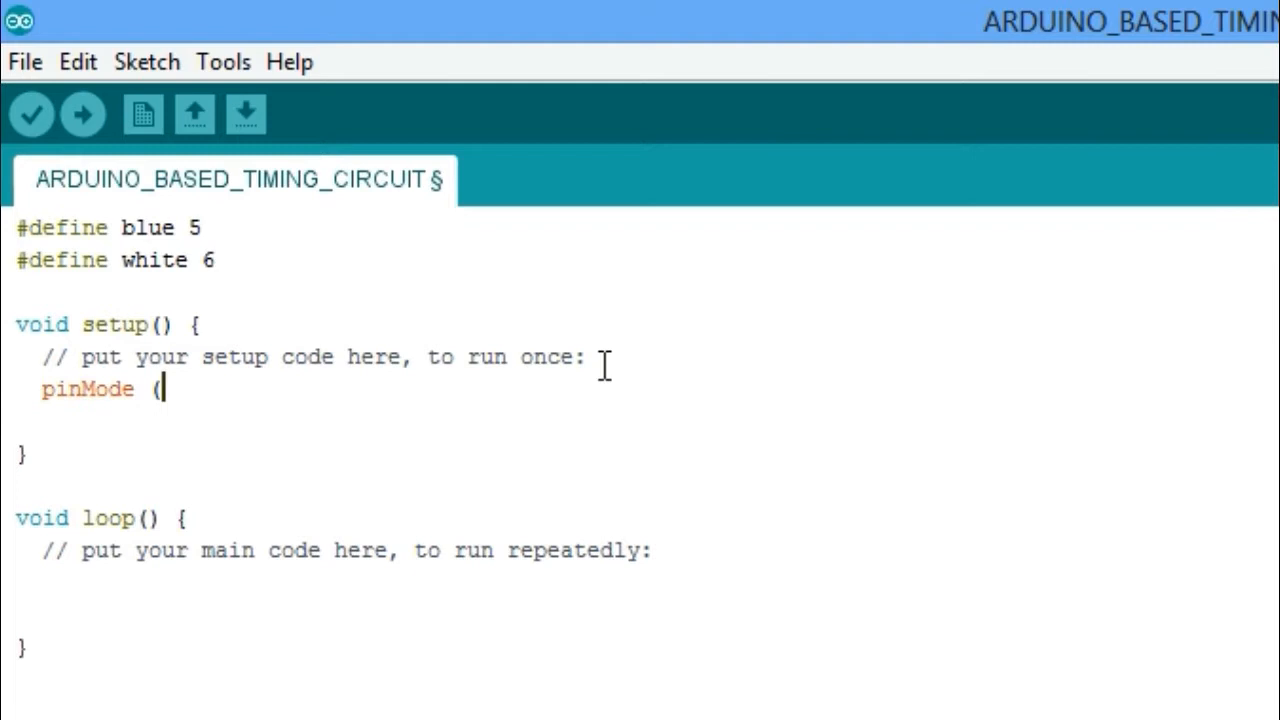
{"action": "type", "text": "blue, INPUT );"}
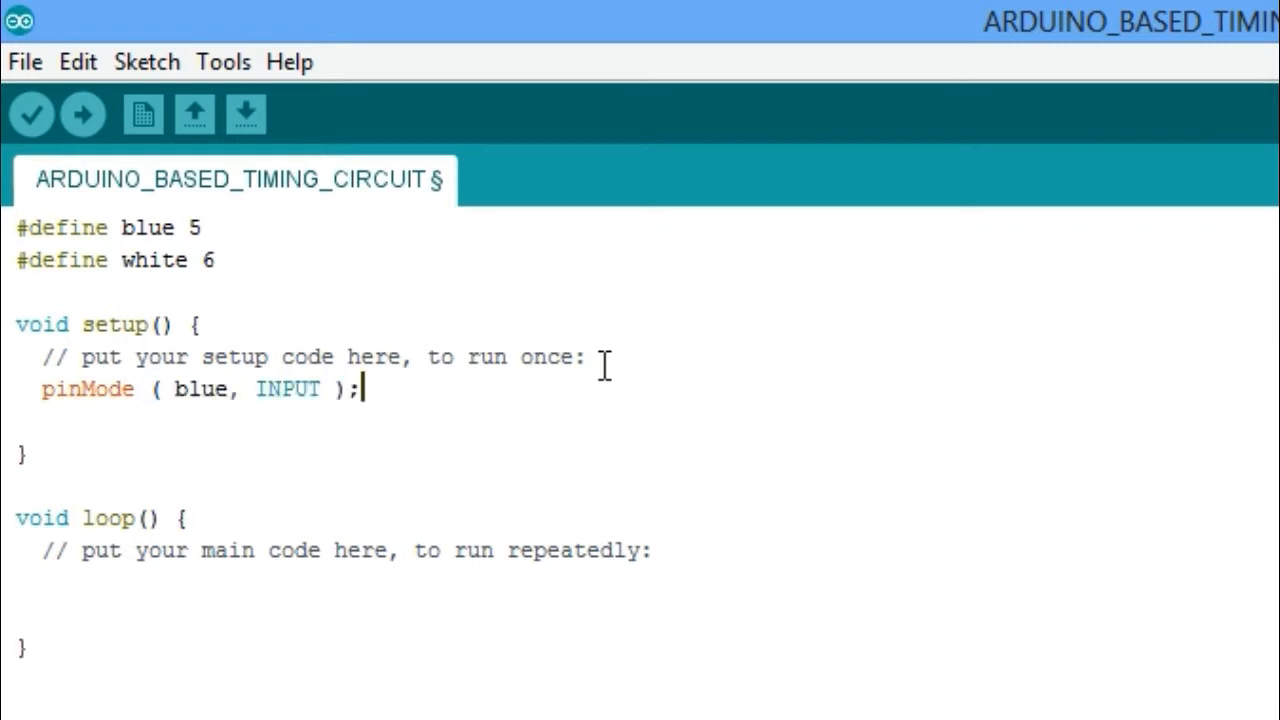
{"action": "type", "text": "pinM"}
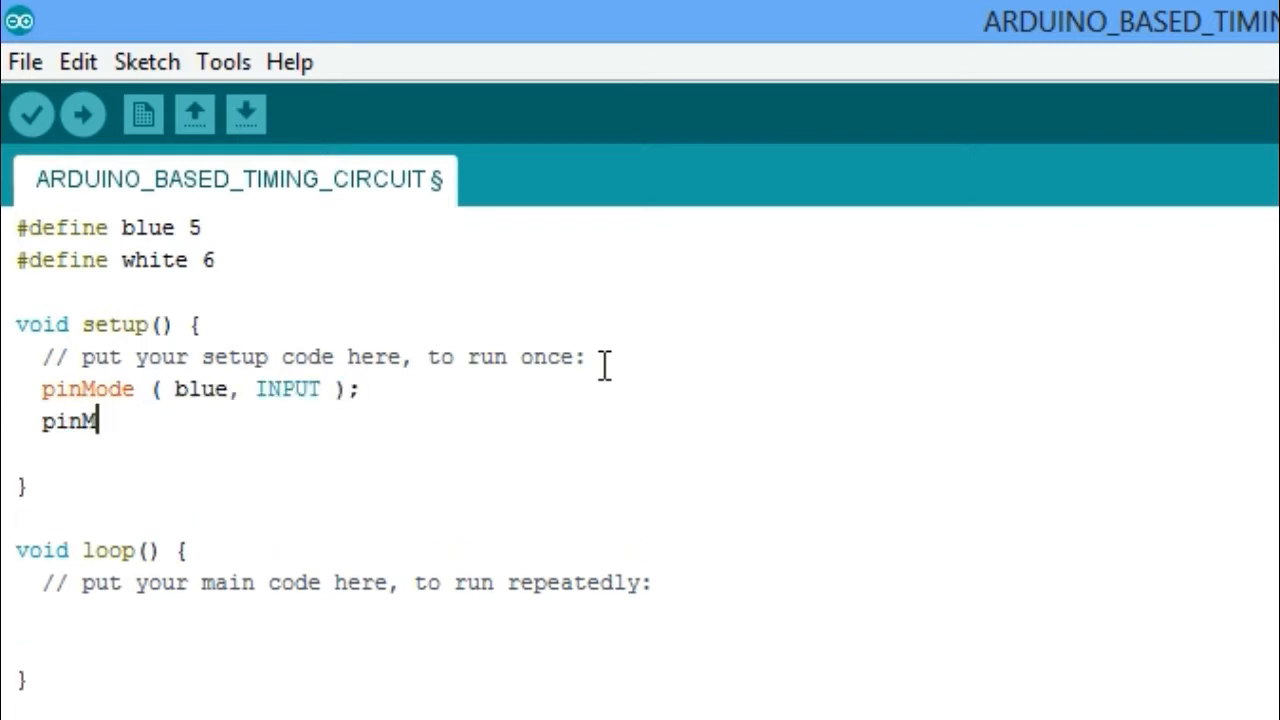
{"action": "type", "text": "ode"}
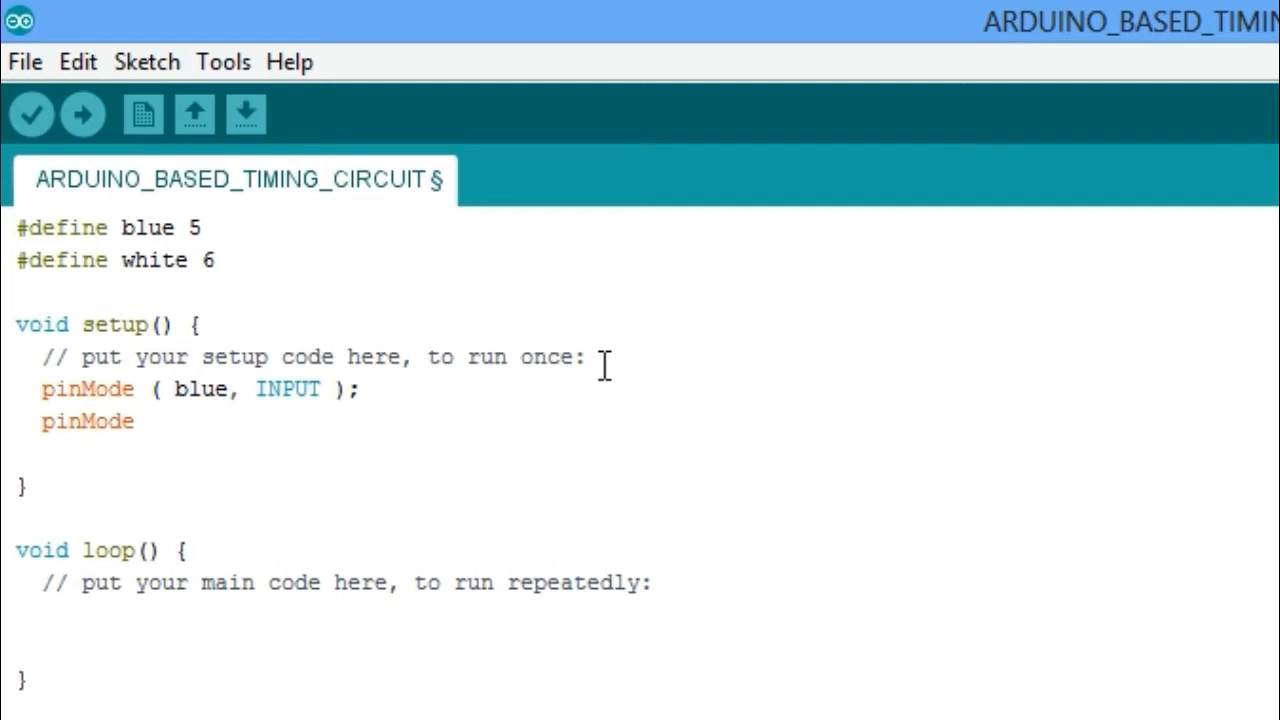
{"action": "type", "text": "( white, OUTPUT );"}
{"action": "type", "text": "digitalWri"}
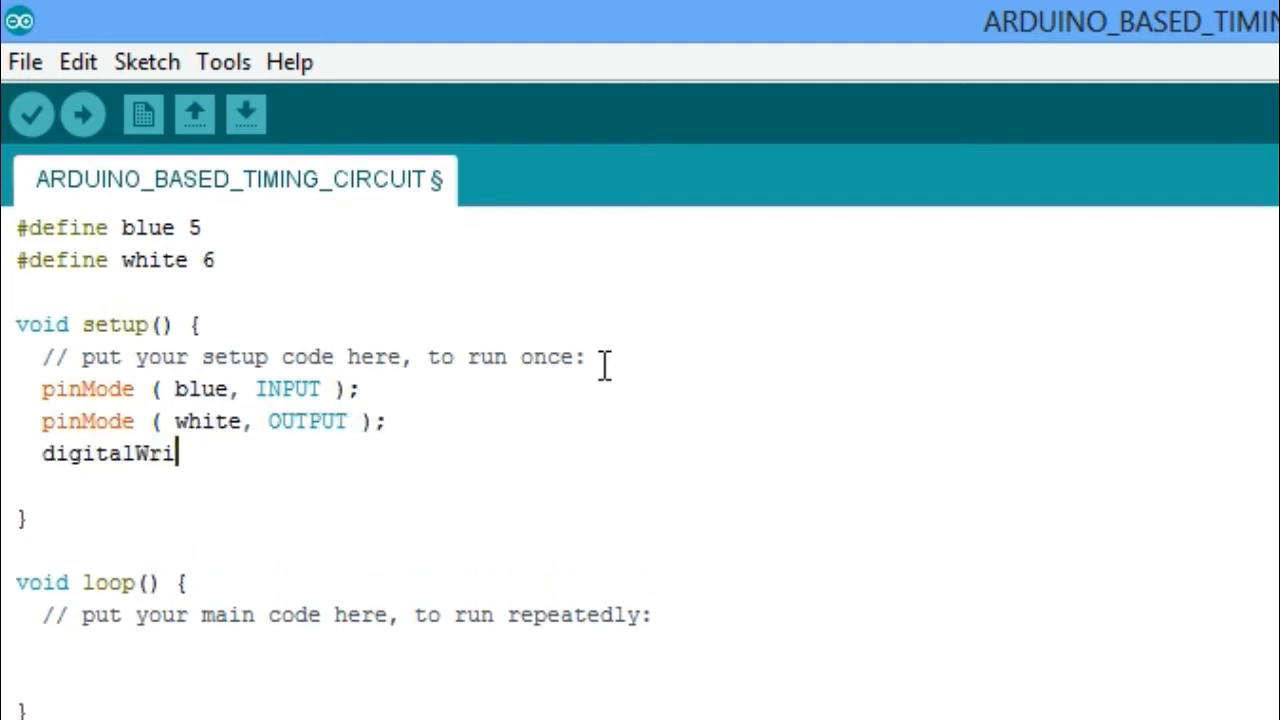
{"action": "type", "text": "te ( white , HIGH );"}
{"action": "left_click", "coordinate": [358, 646]}
{"action": "type", "text": "if"}
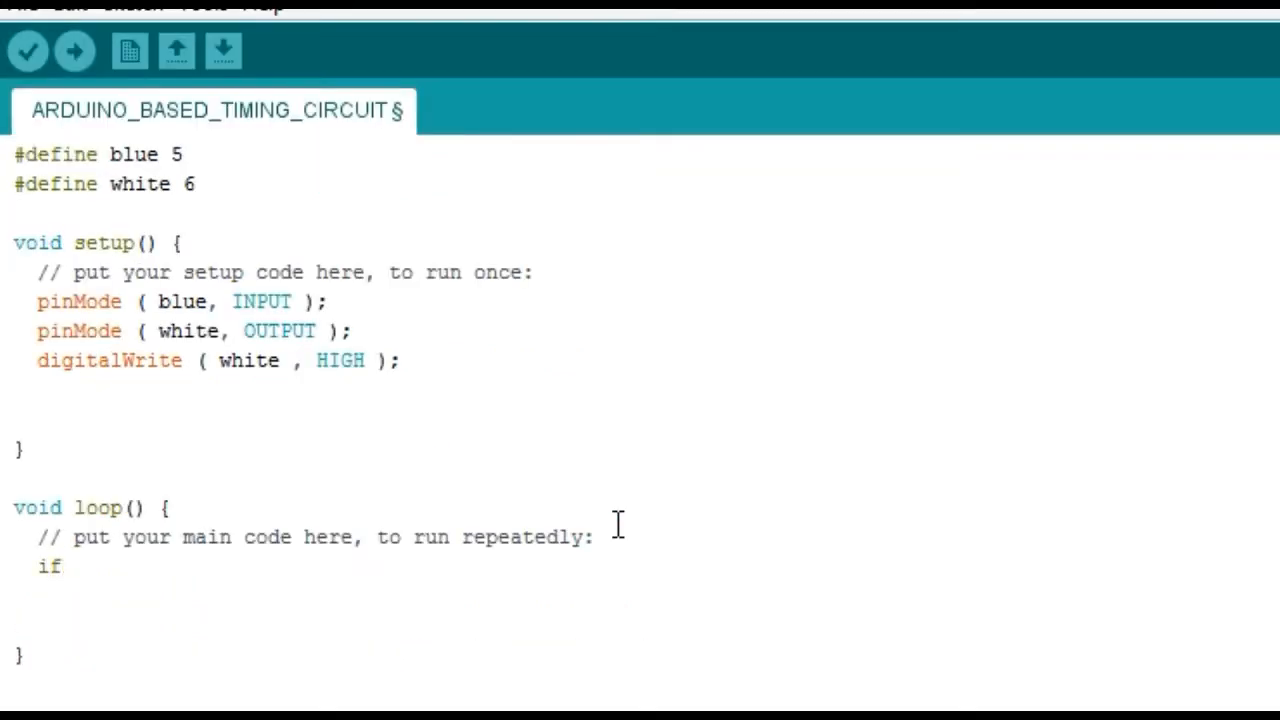
In loop, add if (digitalRead(blue) == HIGH) and start digitalWrite(white, LOW) inside it
{"action": "type", "text": "( digitalRead ("}
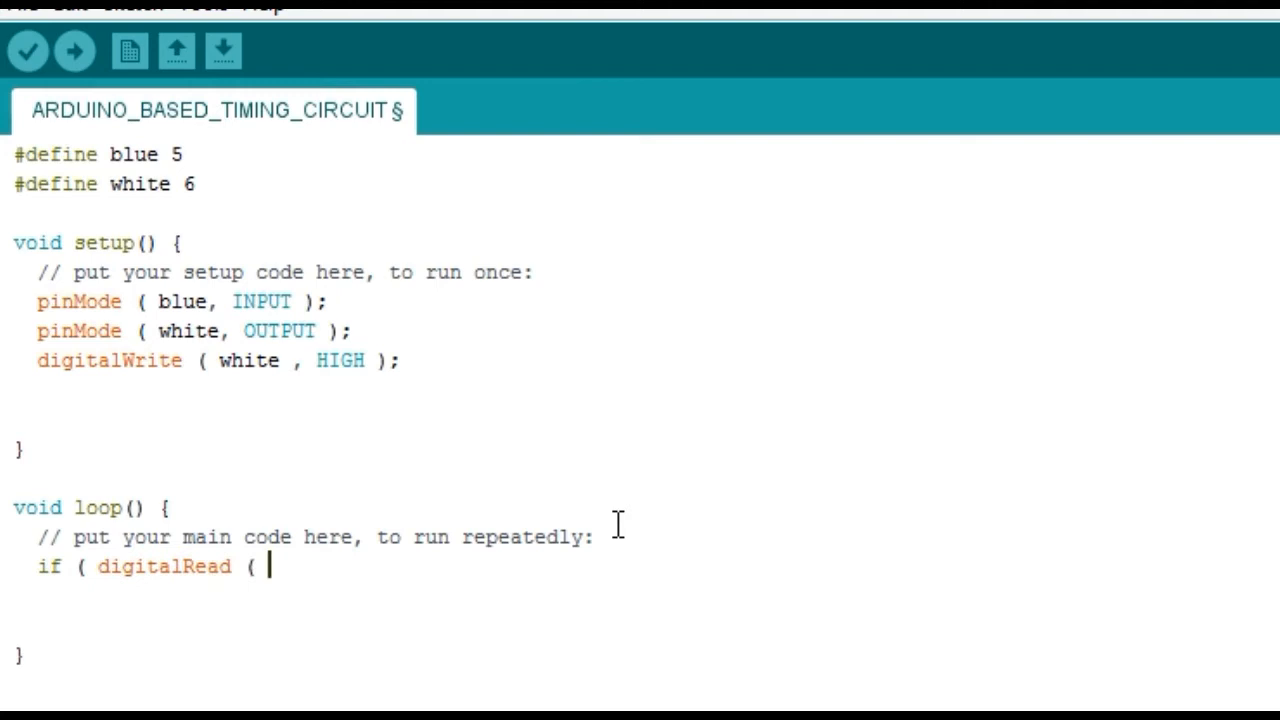
{"action": "type", "text": "blue ) == HG"}
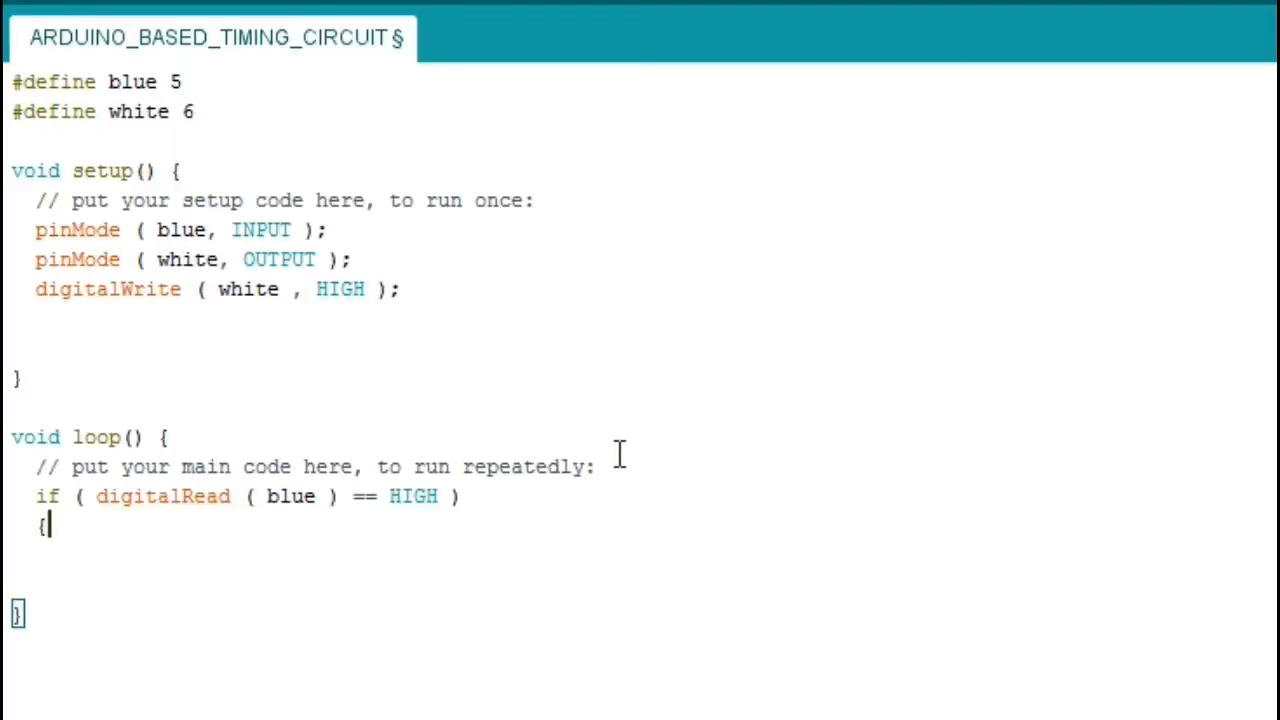
{"action": "key", "text": "enter"}
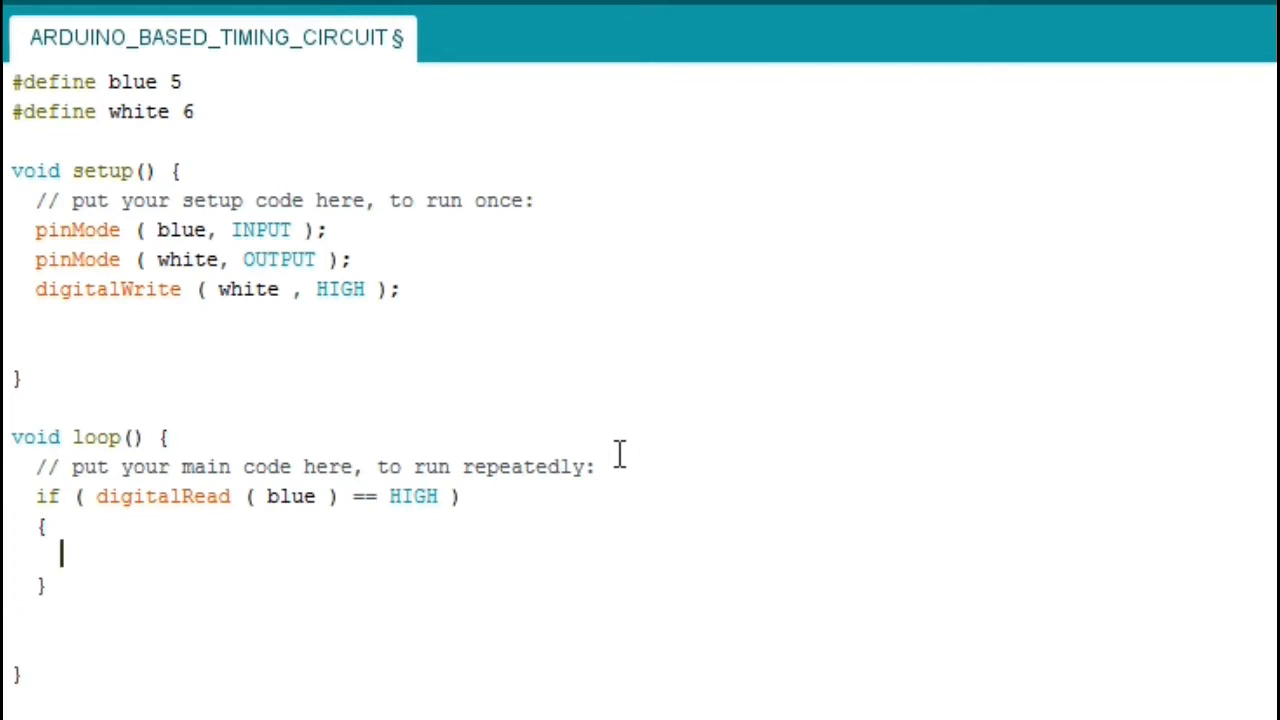
{"action": "type", "text": "digitalW"}
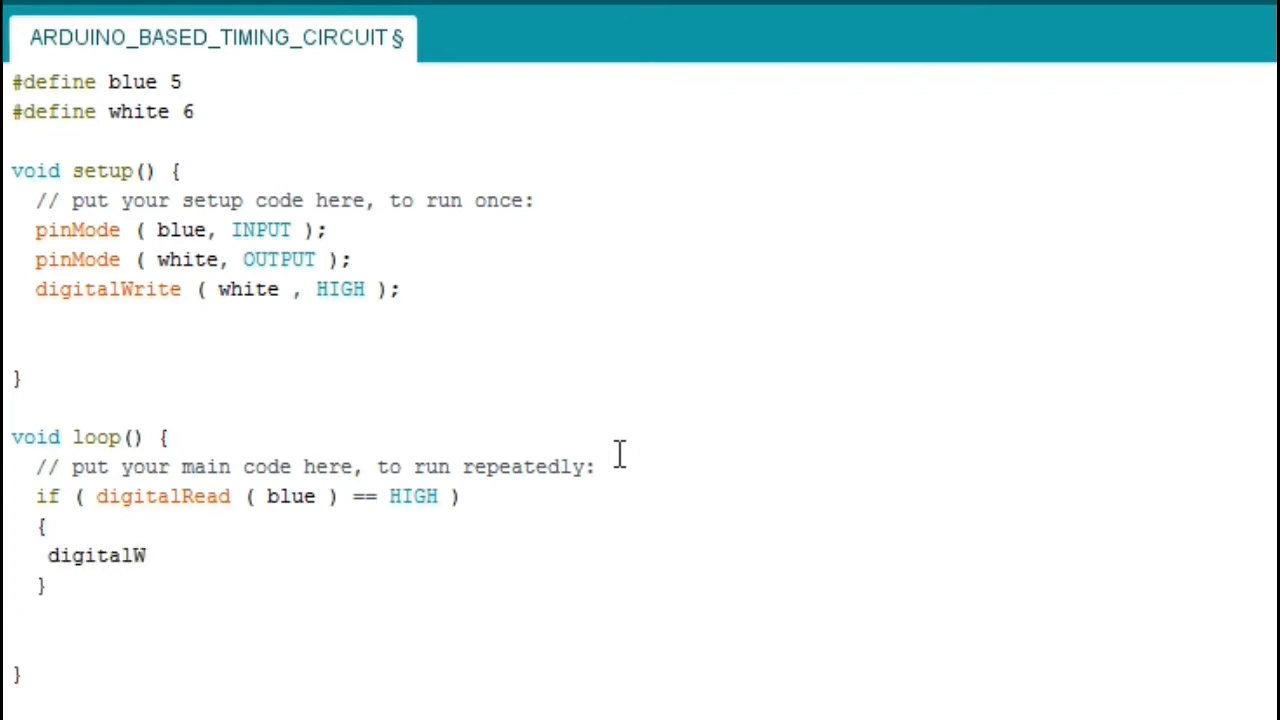
{"action": "type", "text": "rite ( white, LOW );"}
{"action": "type", "text": "de"}
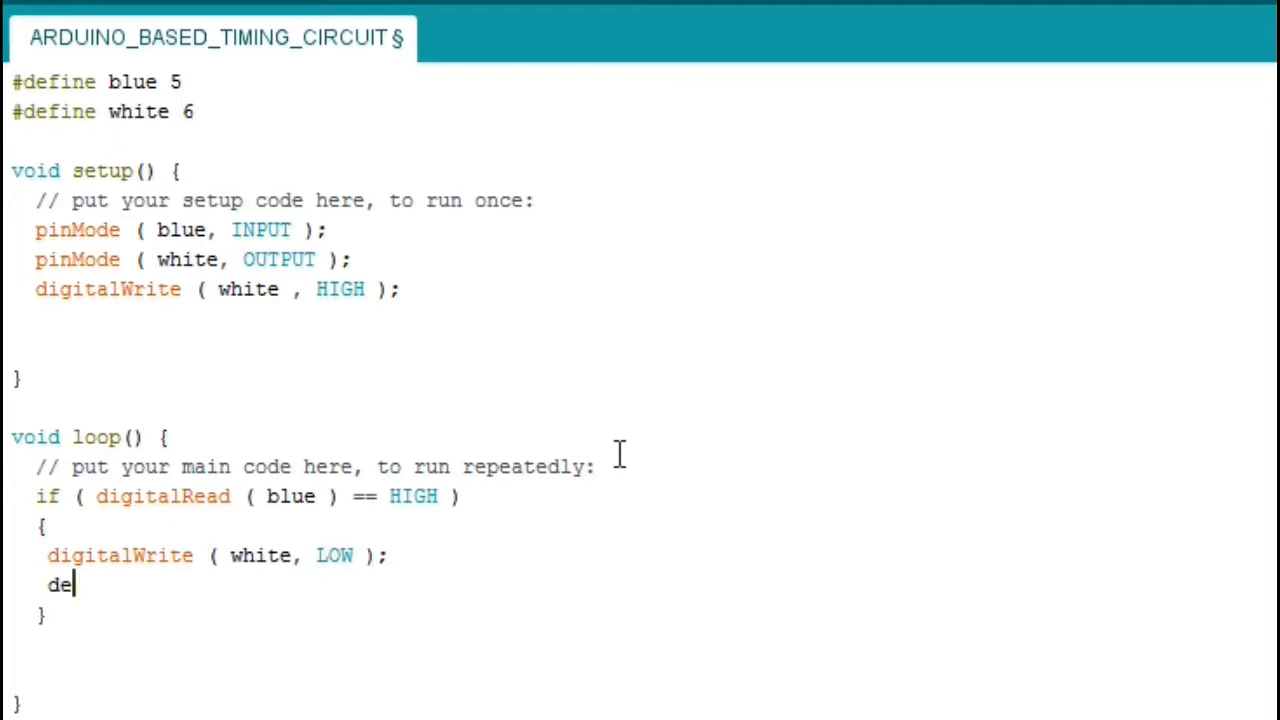
Complete the block with delay(10000); and digitalWrite(white, HIGH);
{"action": "type", "text": "lay ( 10000 );"}
{"action": "type", "text": "digitalW"}
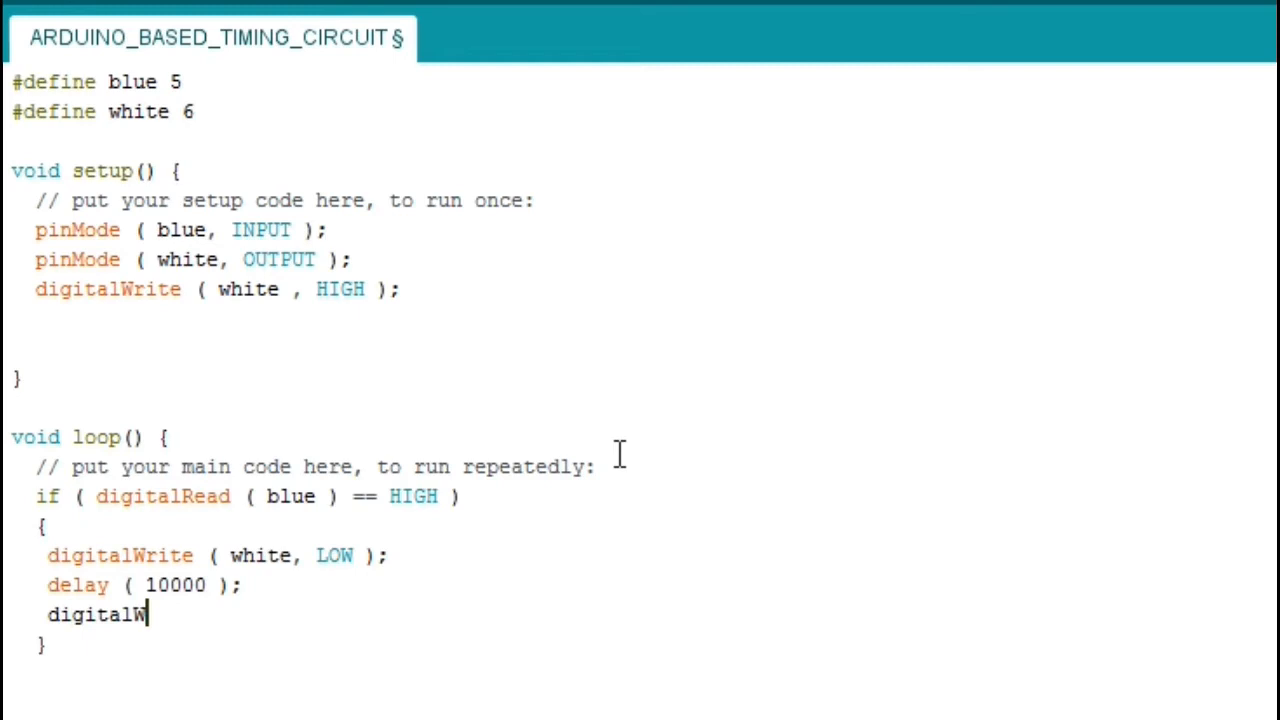
{"action": "type", "text": "rite ( white,"}
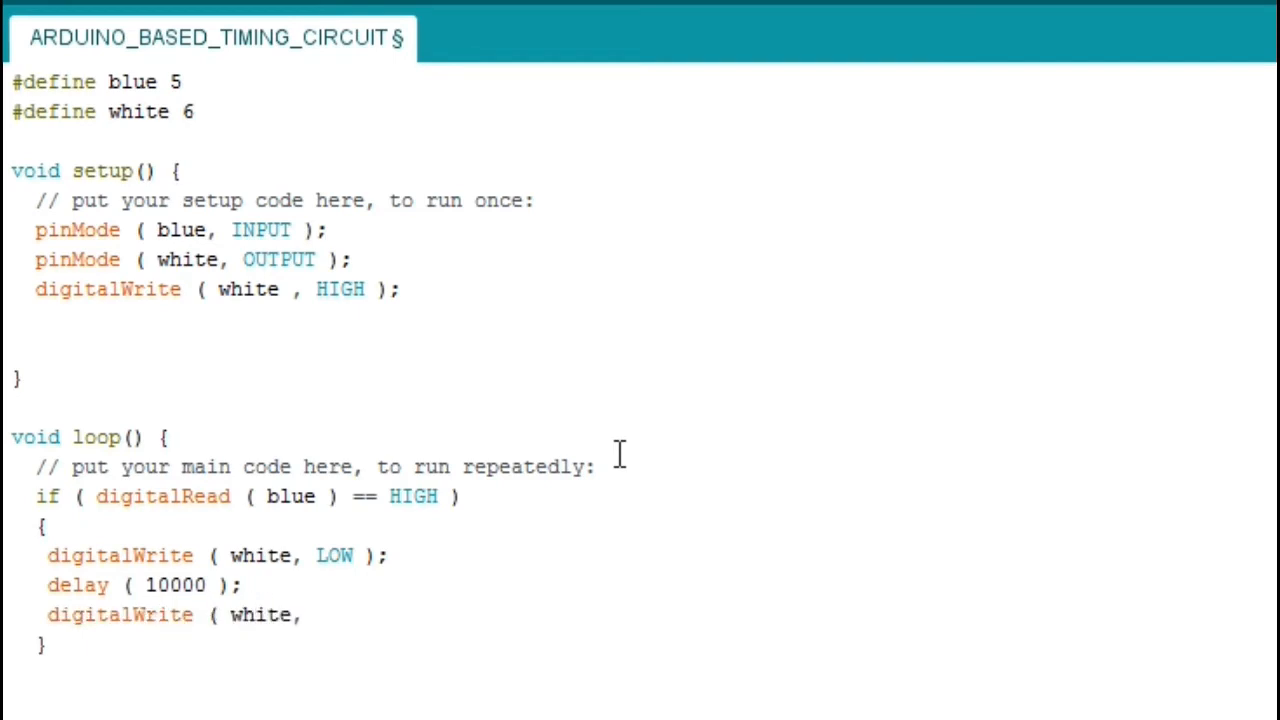
{"action": "type", "text": "HIGH );"}
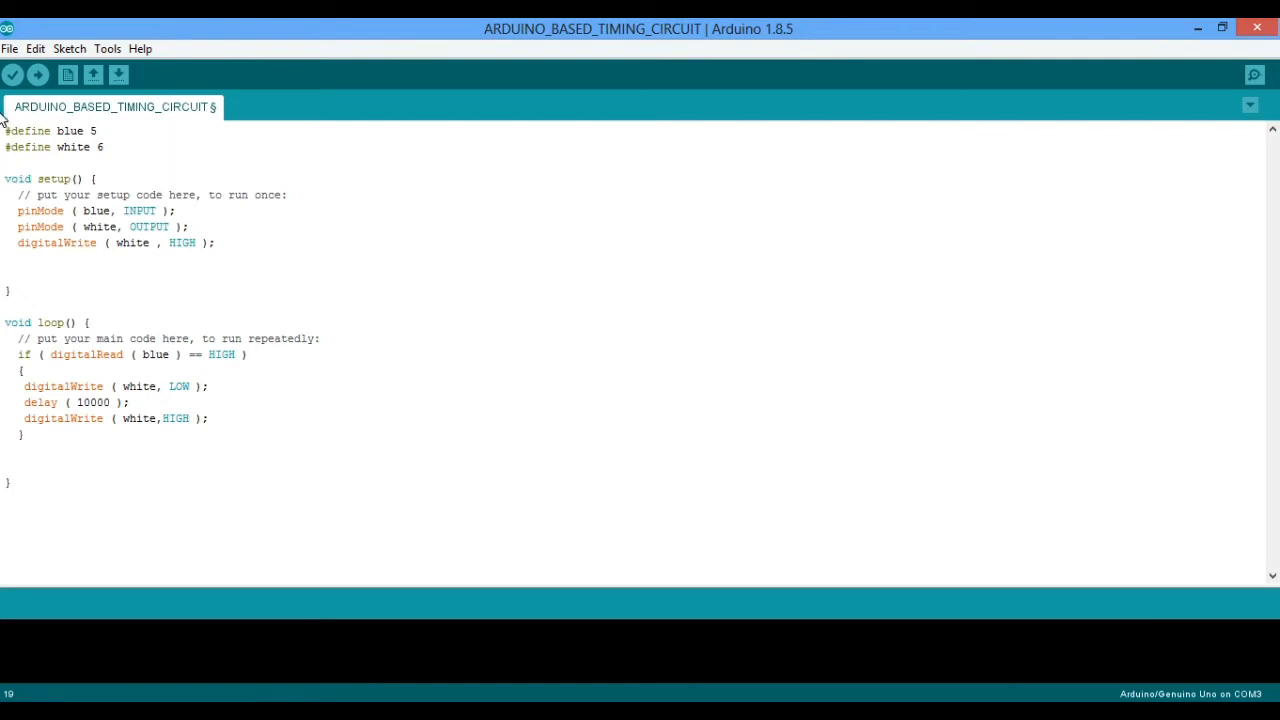
Verify the sketch so it compiles without errors (1066 bytes used)
{"action": "left_click", "coordinate": [12, 76]}
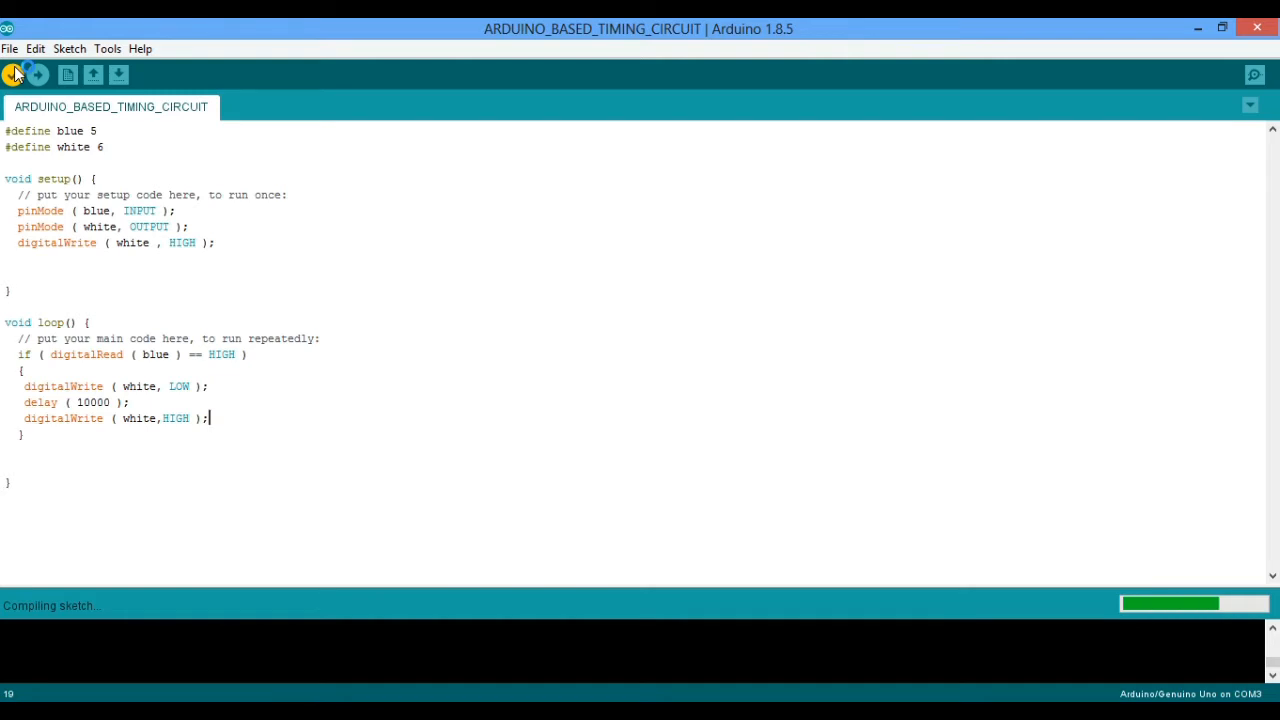
{"action": "left_click", "coordinate": [16, 76]}
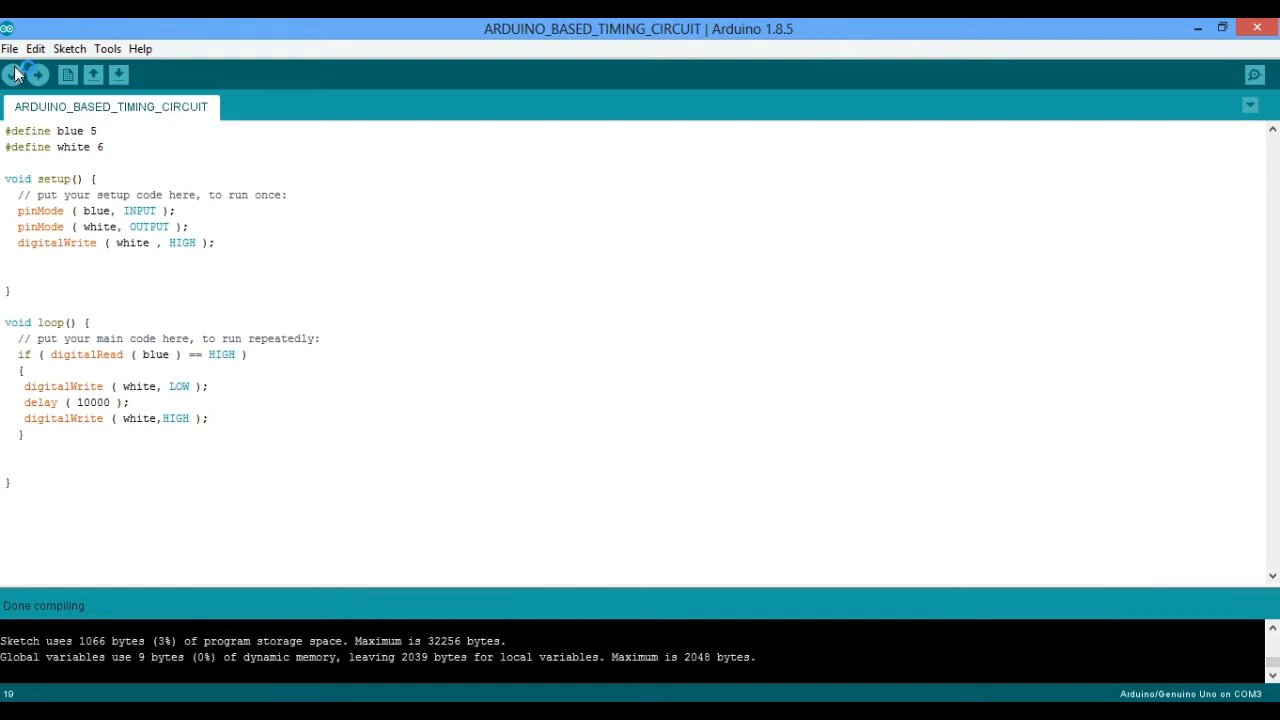
{"action": "left_click", "coordinate": [36, 76]}
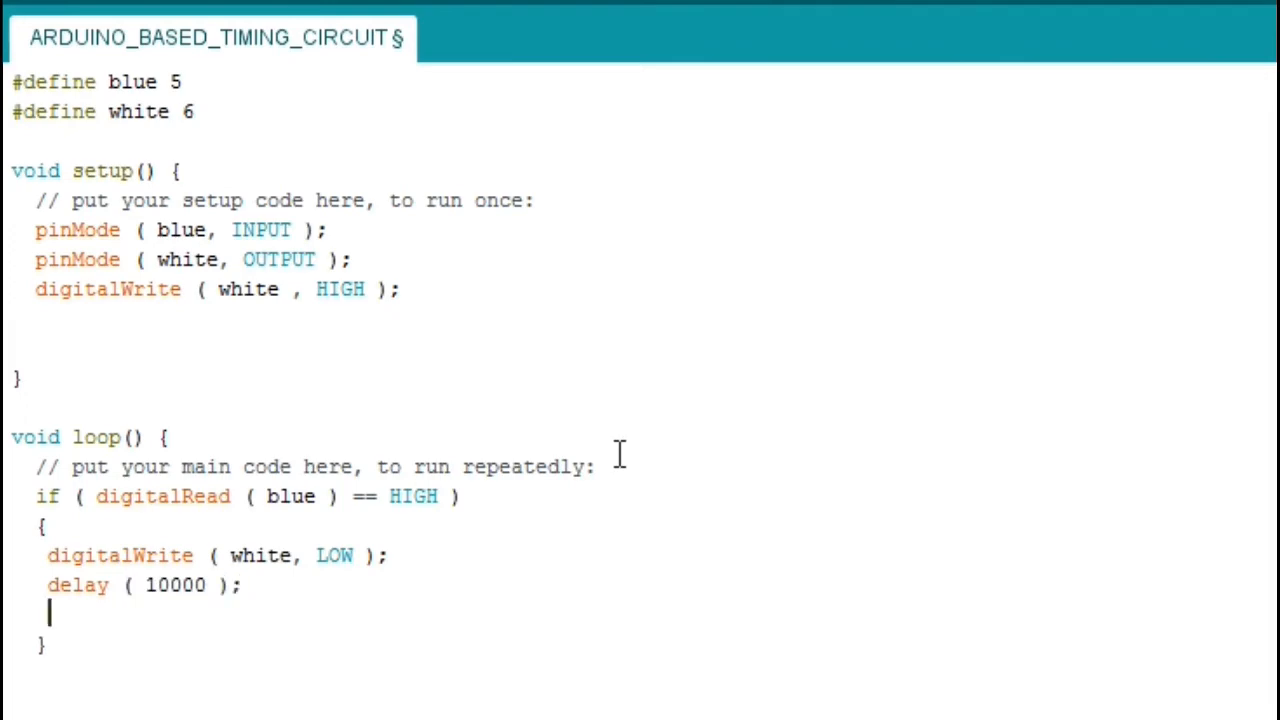
{"action": "left_click", "coordinate": [324, 18]}
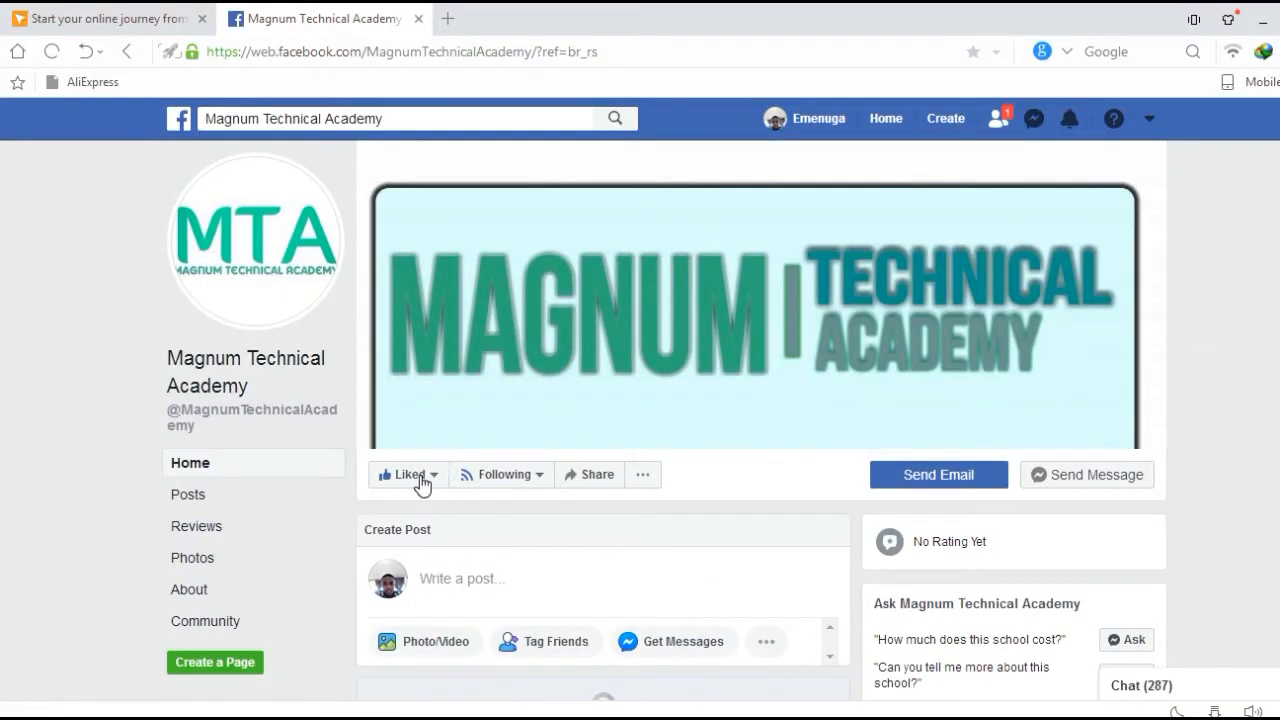
{"action": "mouse_move", "coordinate": [408, 474]}
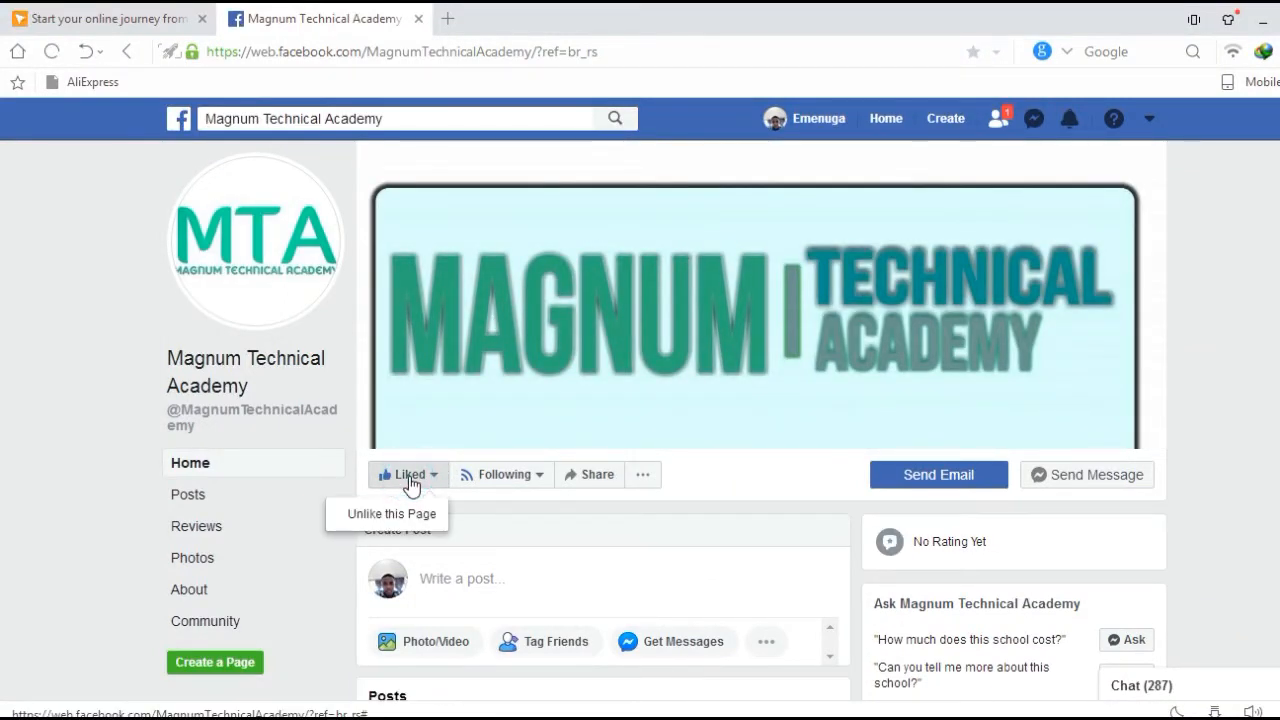